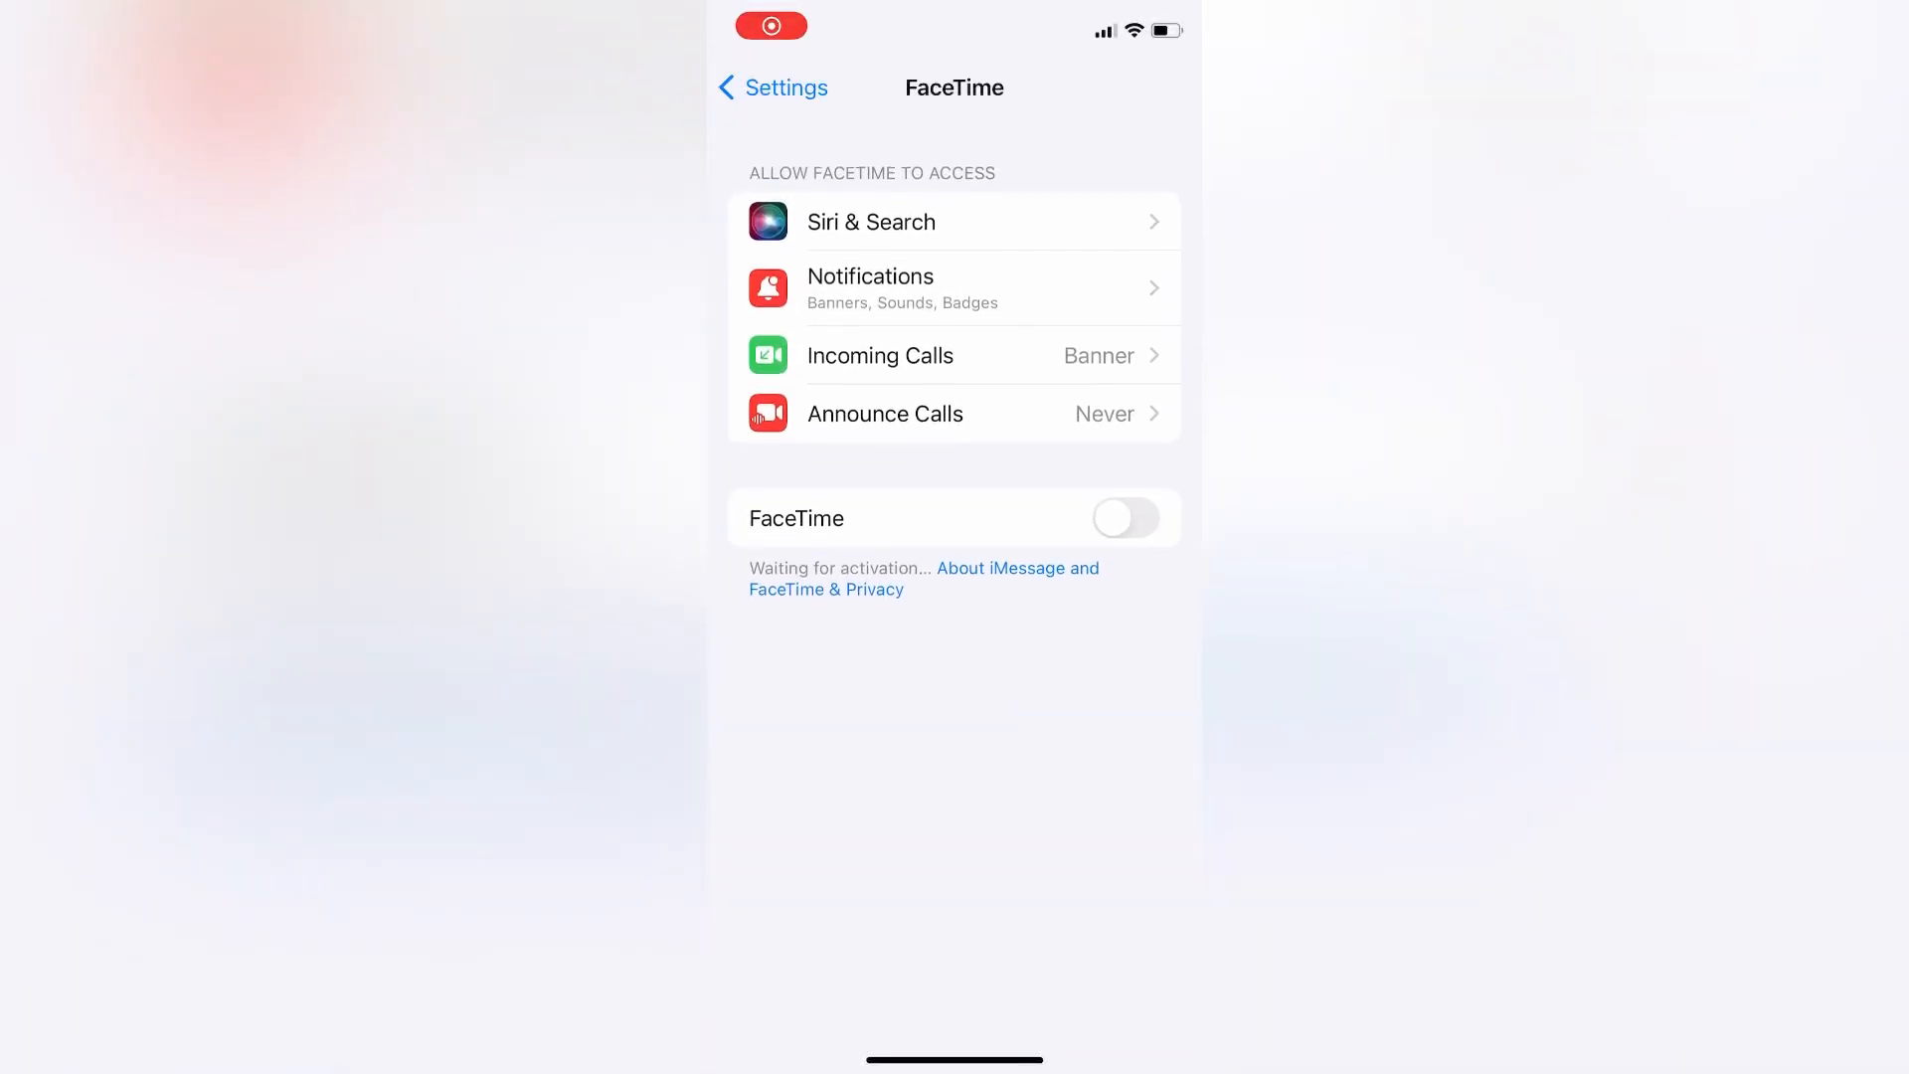
Leave the FaceTime page for the Home Screen, then reopen Settings
click(1123, 517)
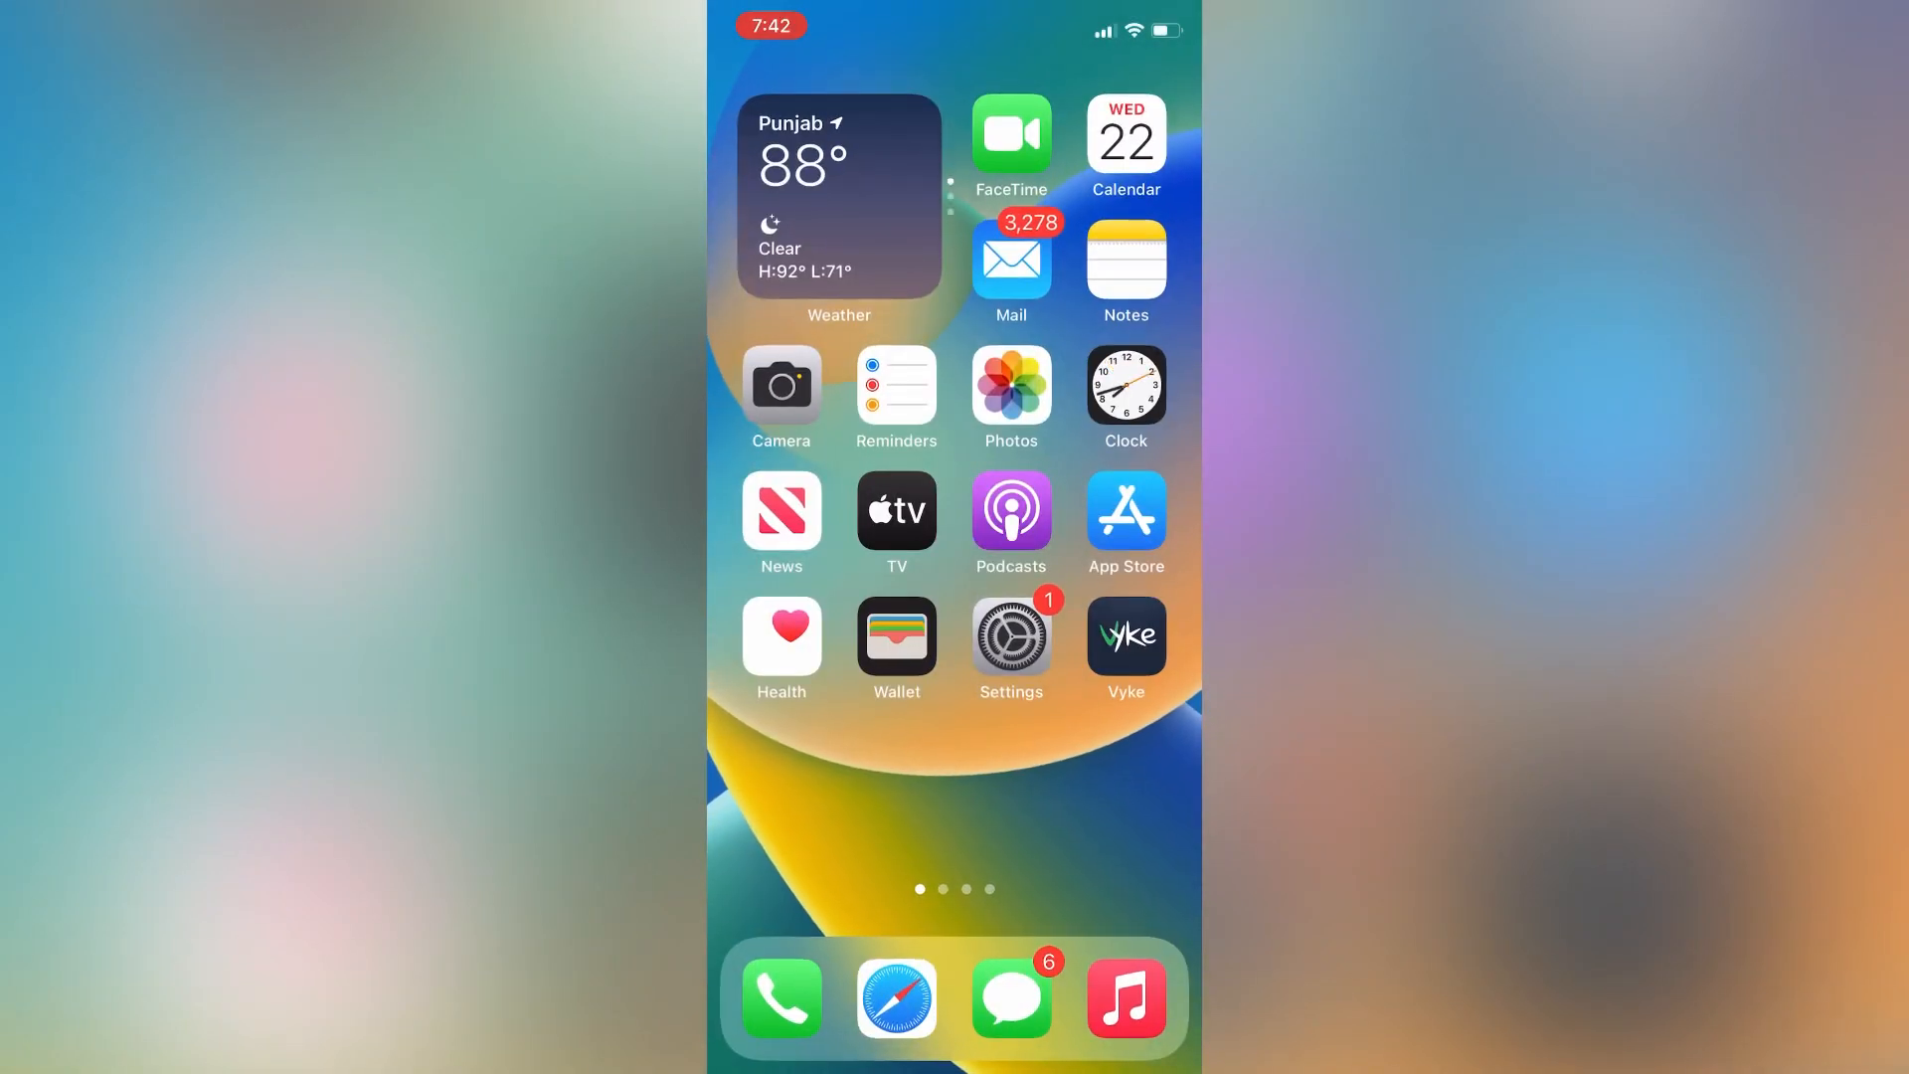
click(1010, 131)
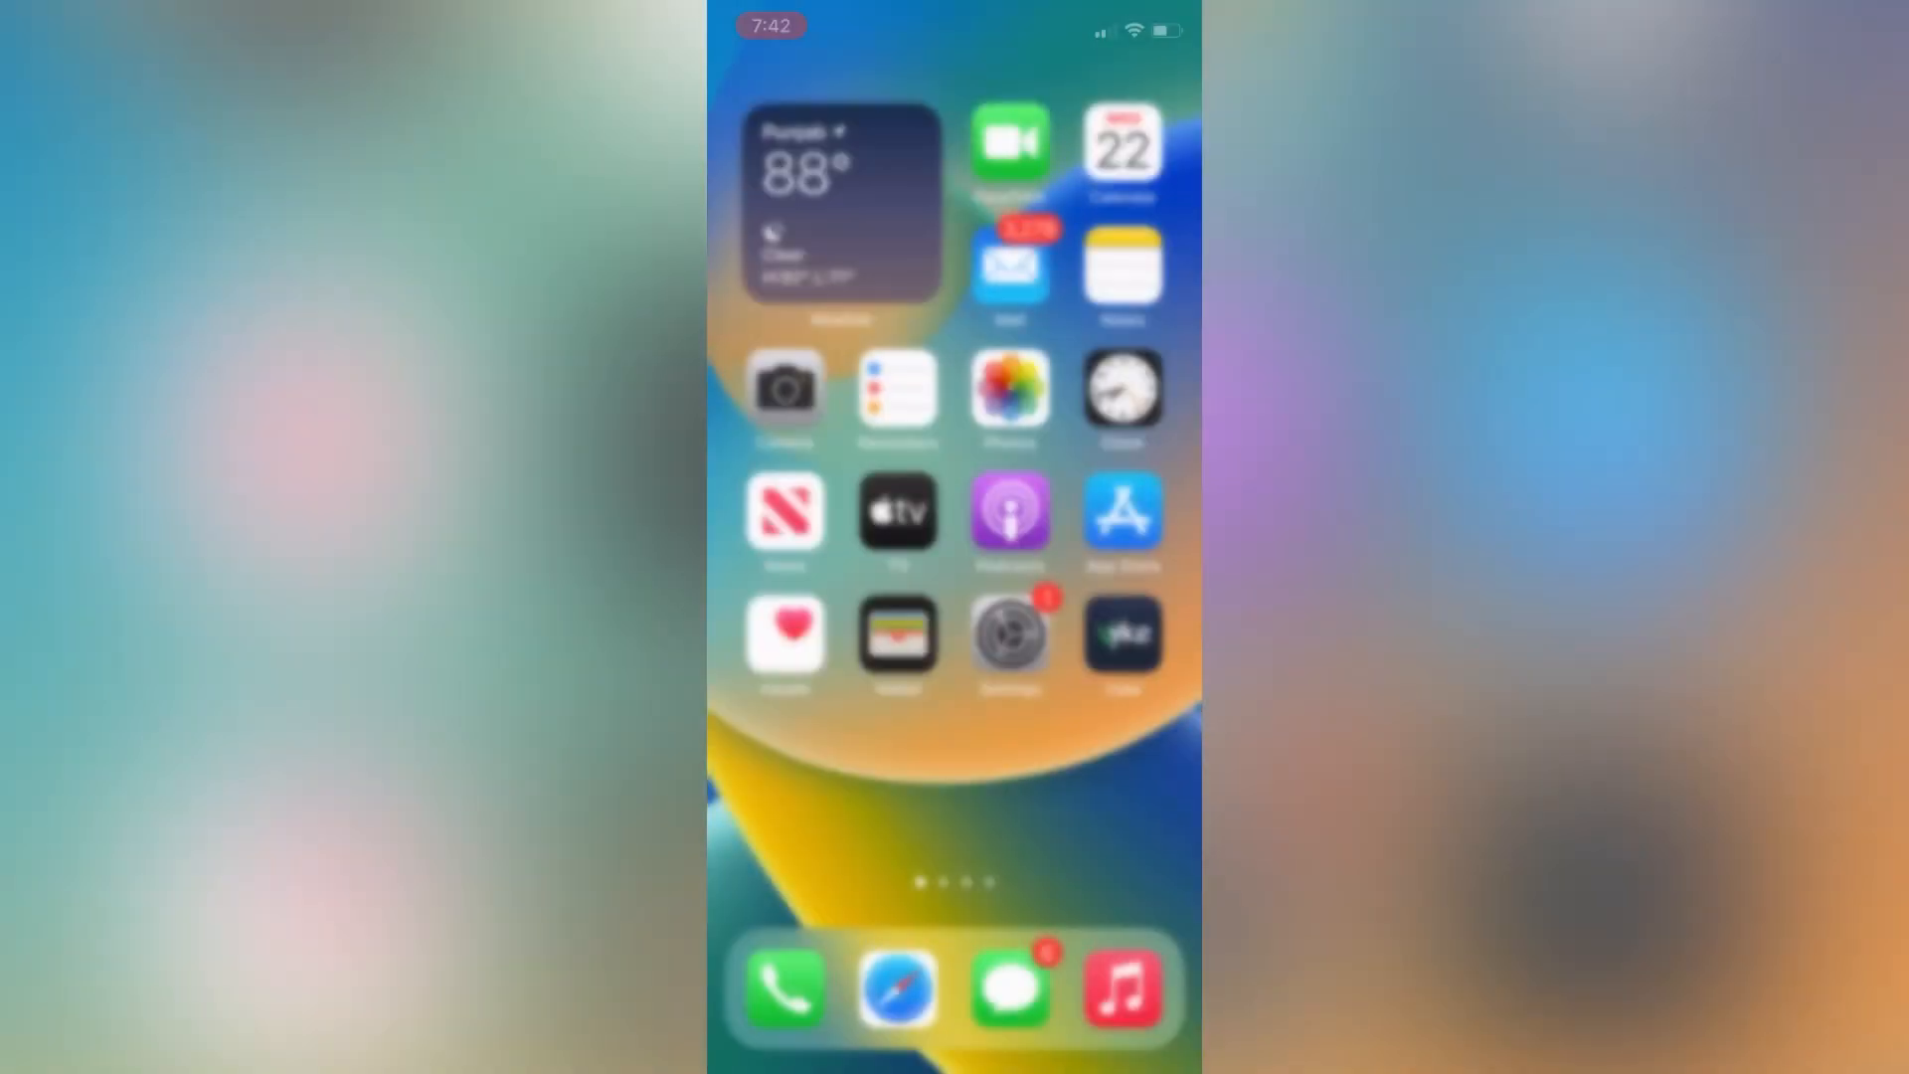
Go through General to the iPhone Storage app list and locate FaceTime
click(1008, 632)
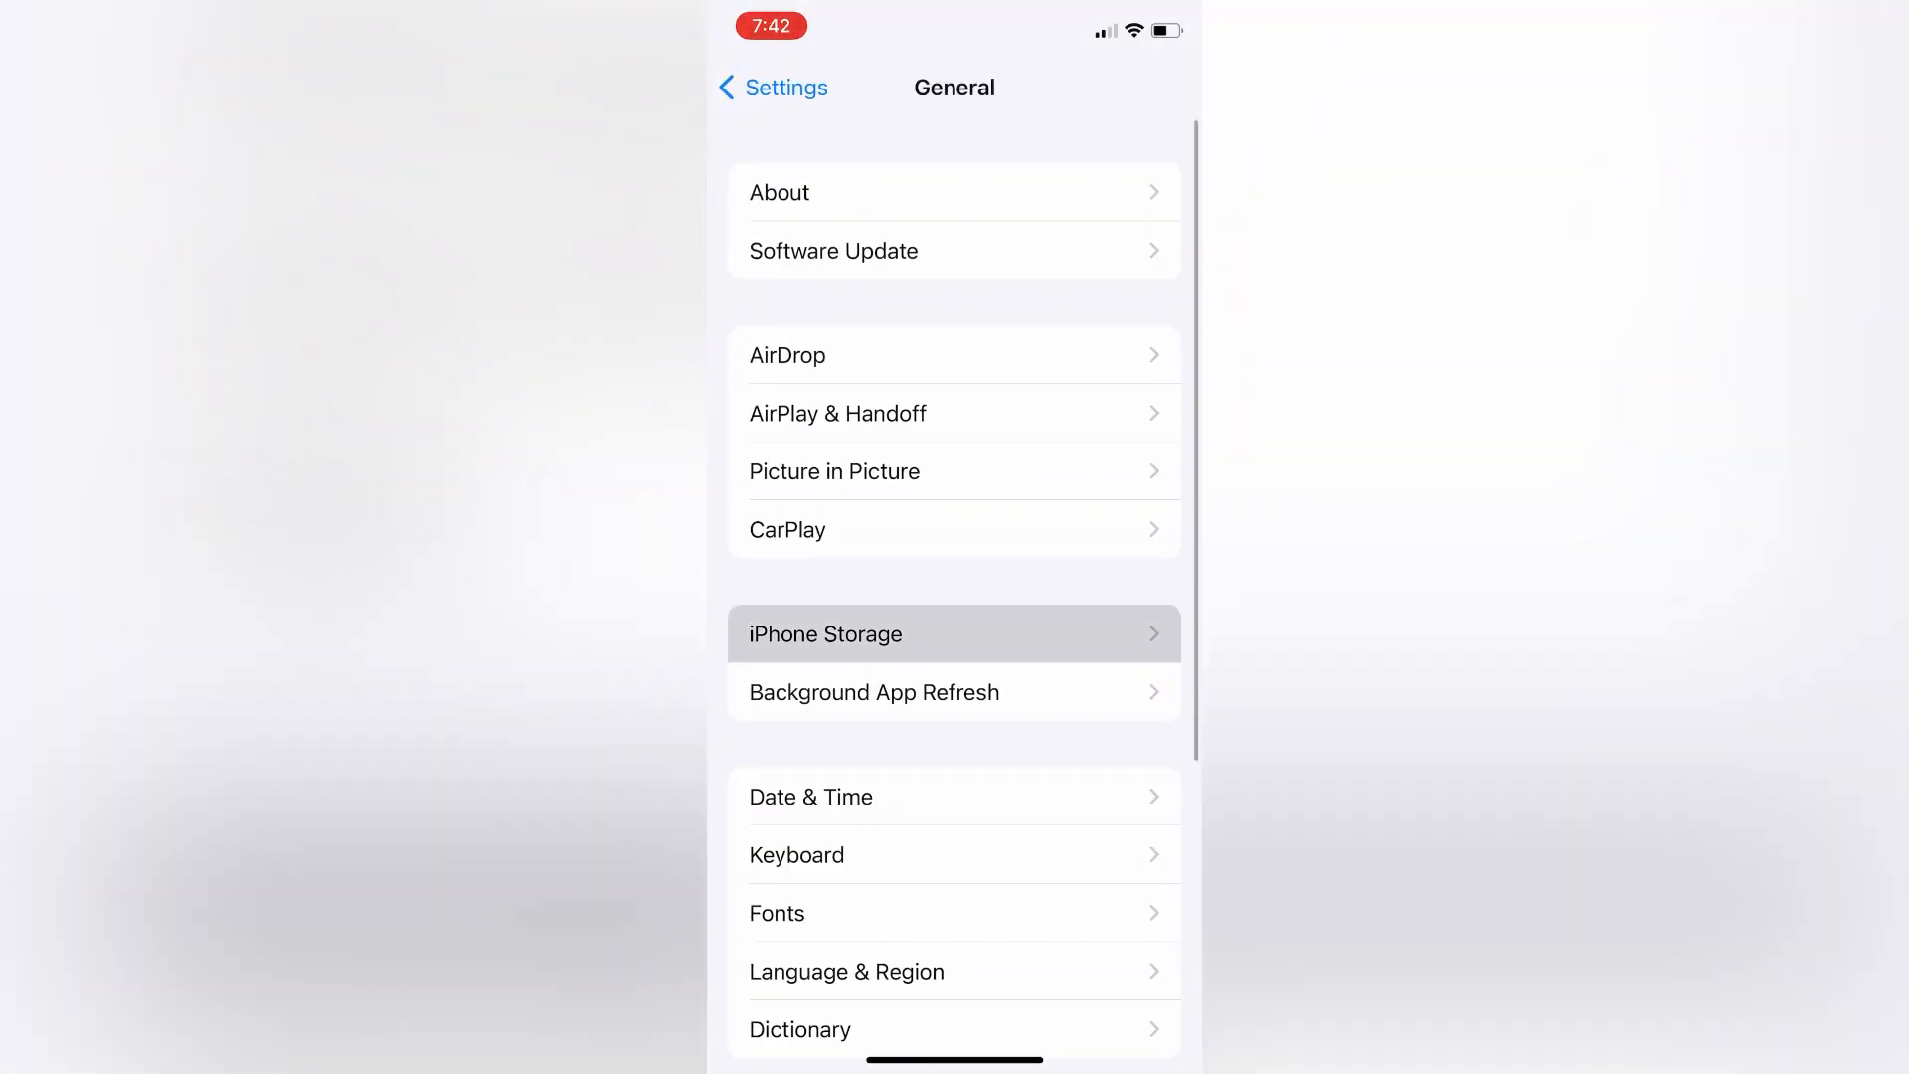
click(953, 632)
text(F)
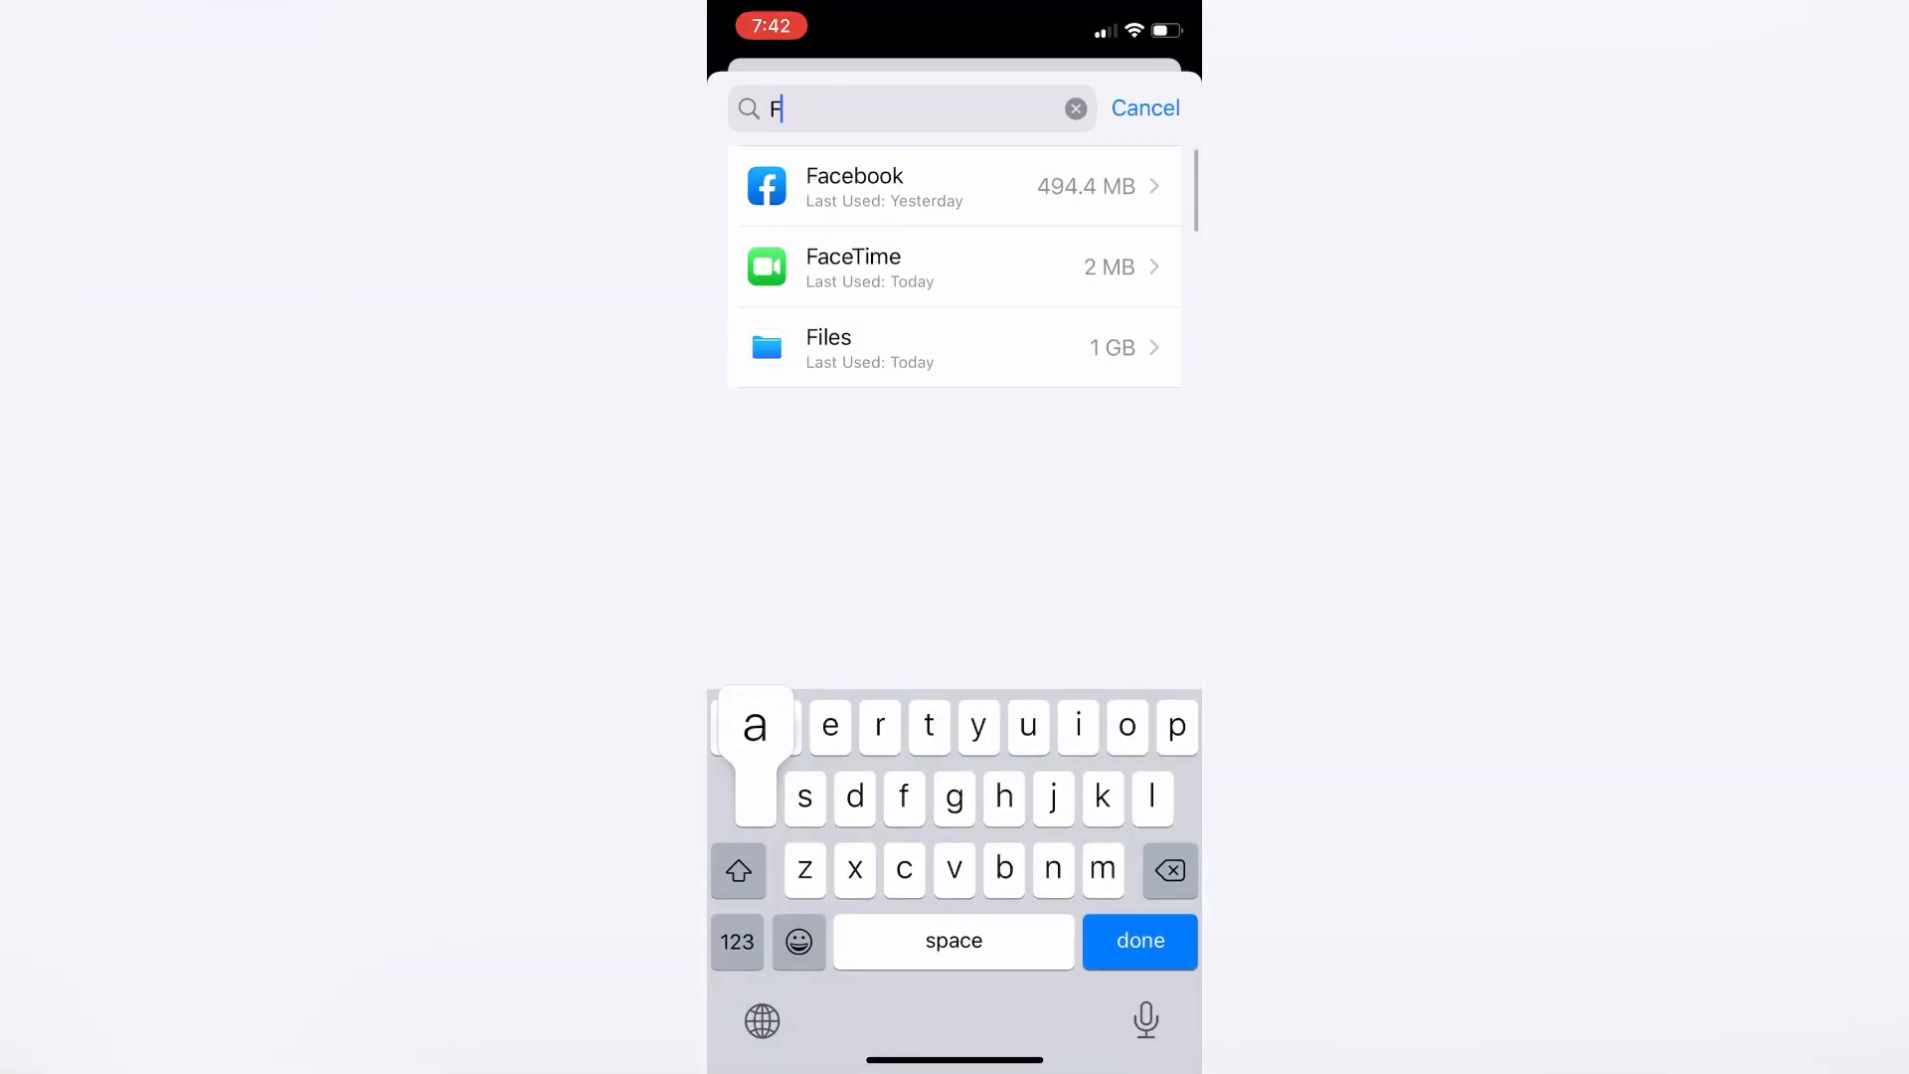
Offload FaceTime from its storage page, reinstall it from the Home Screen, and pass its welcome screen
click(953, 267)
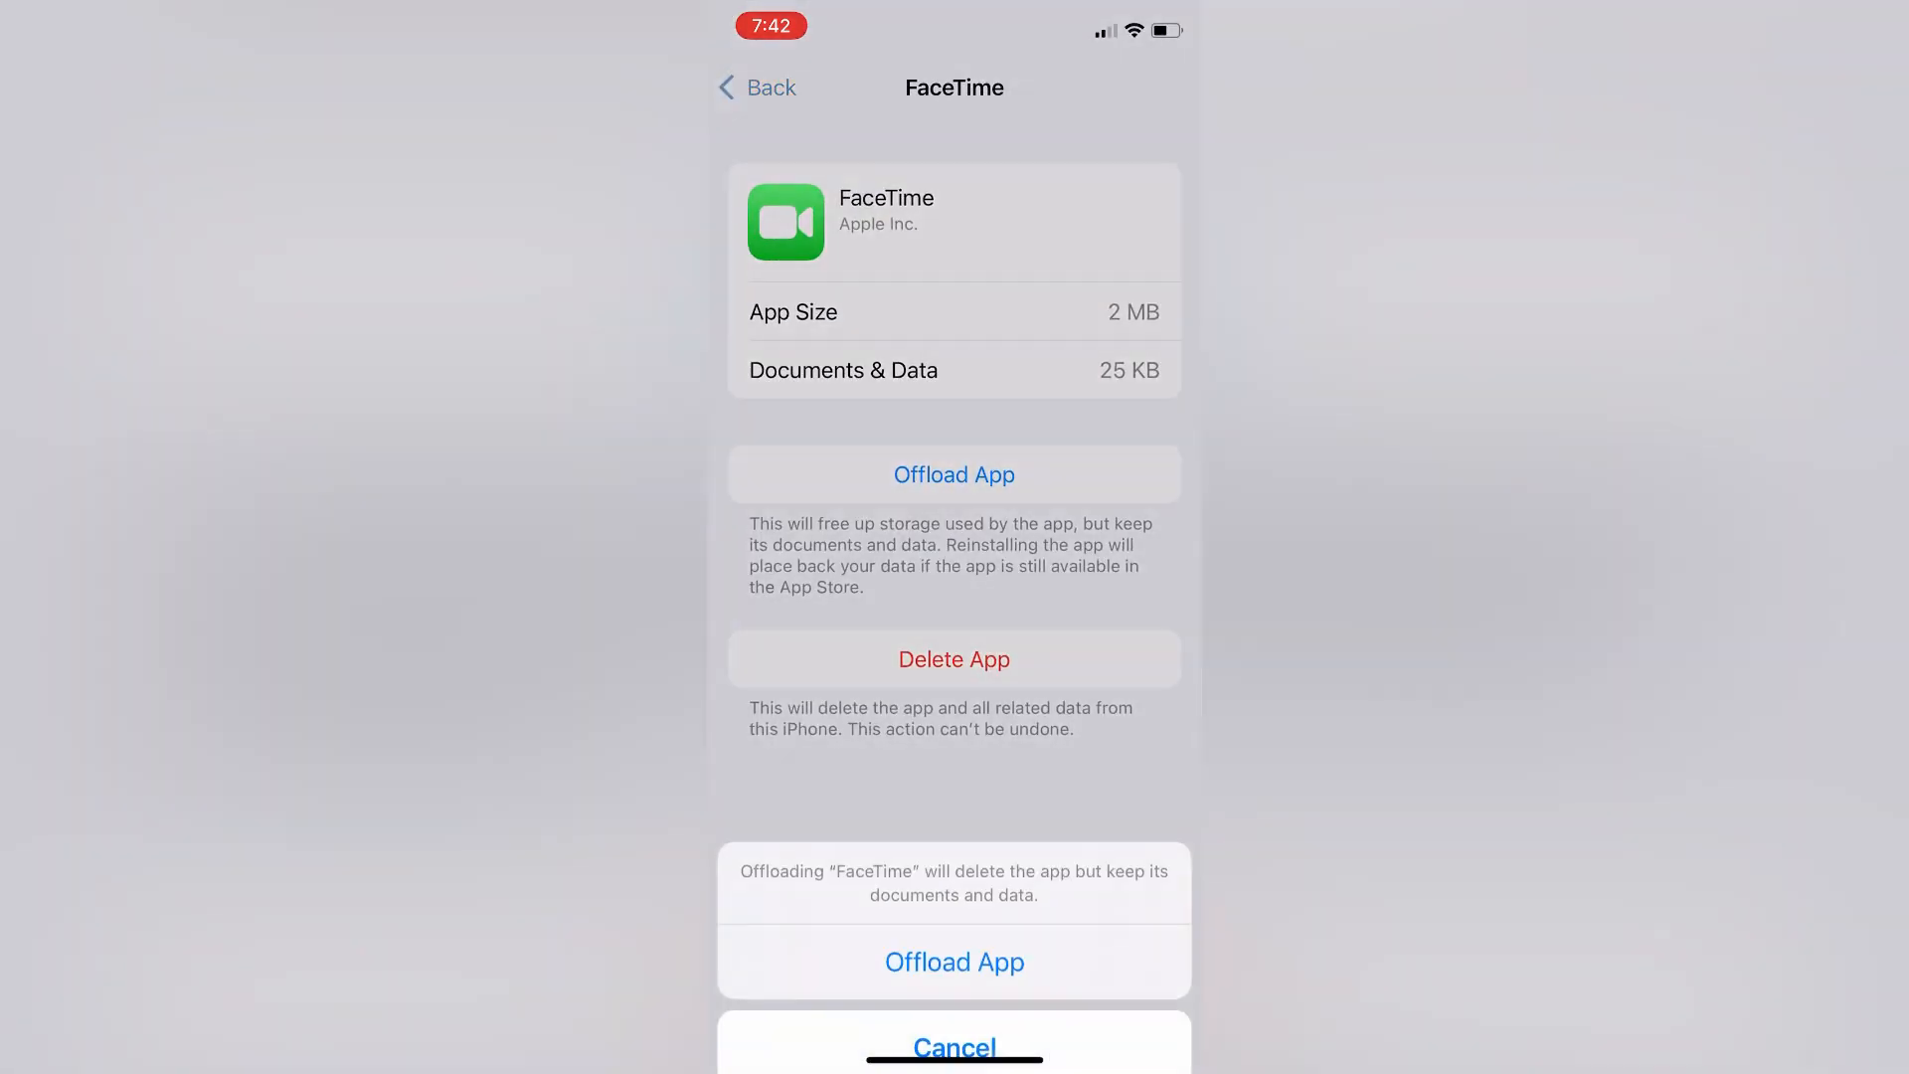
click(953, 963)
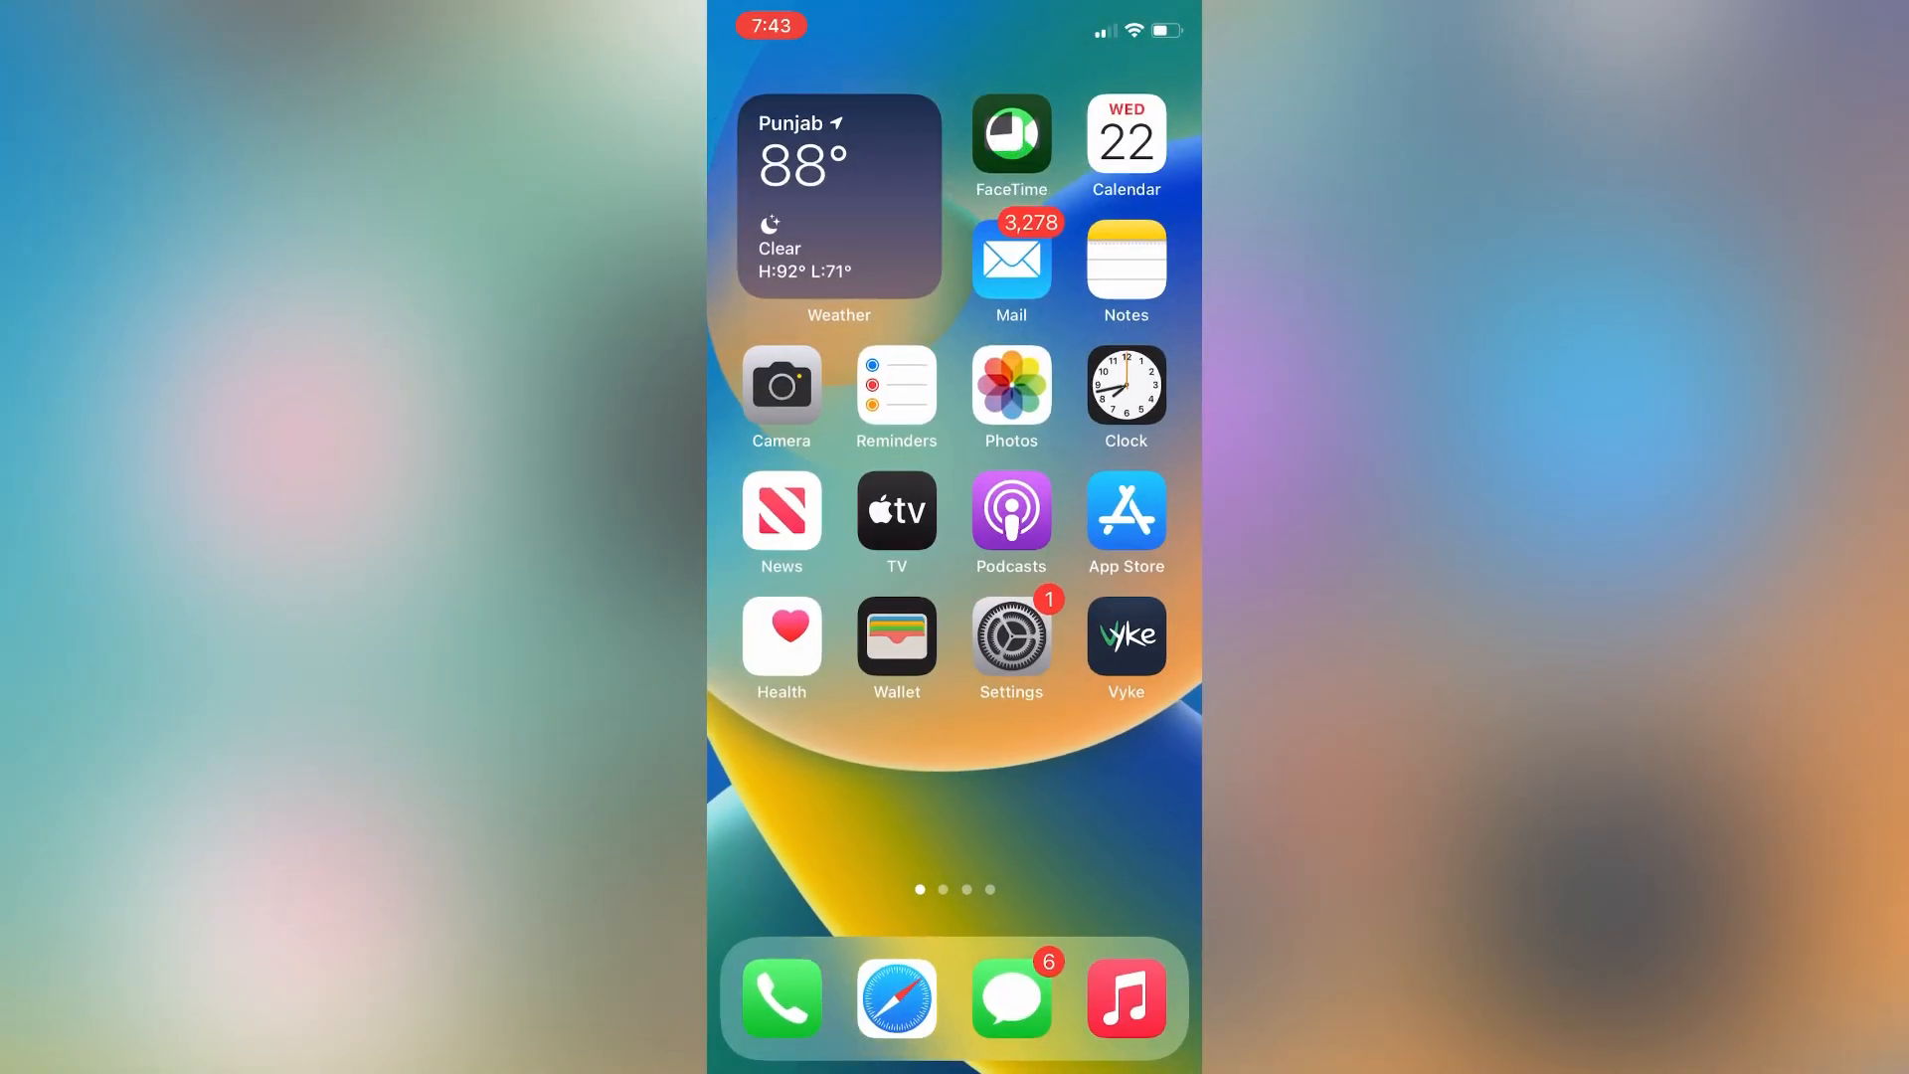
click(1010, 133)
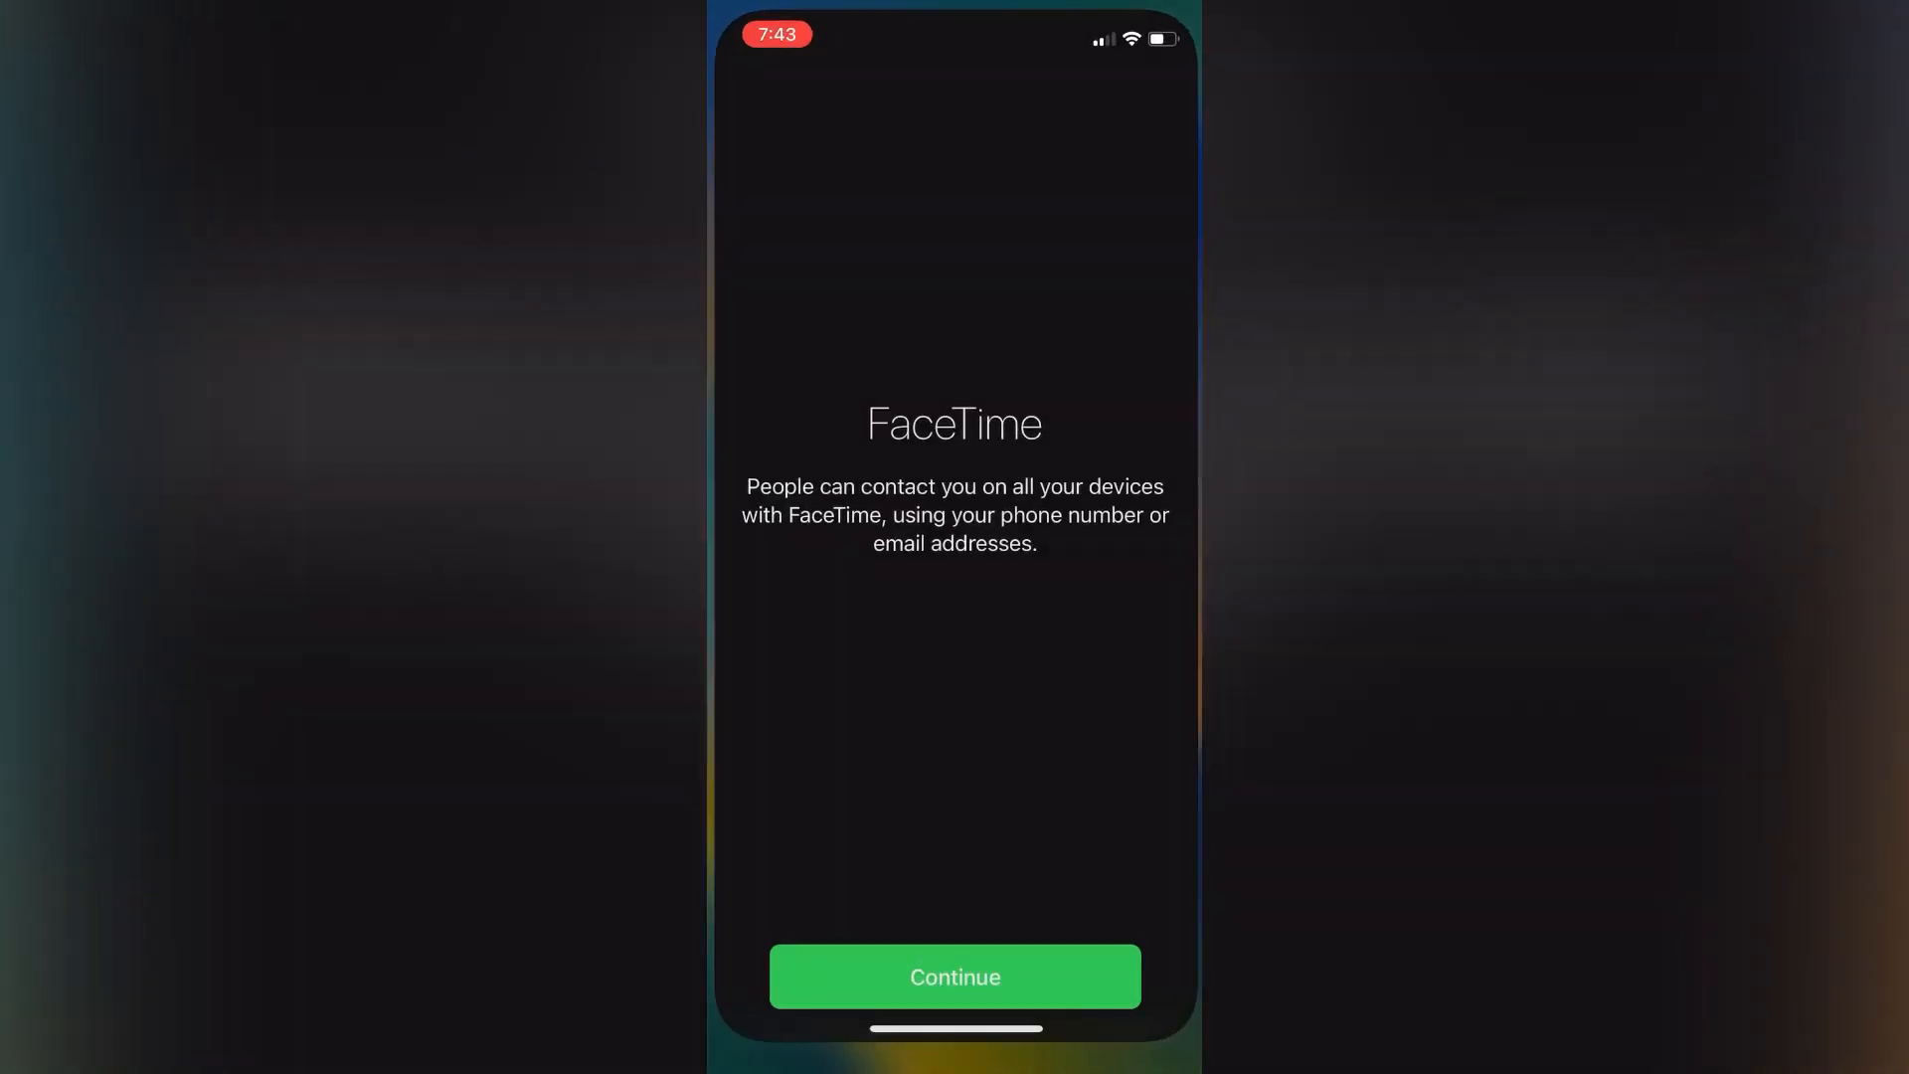
click(955, 974)
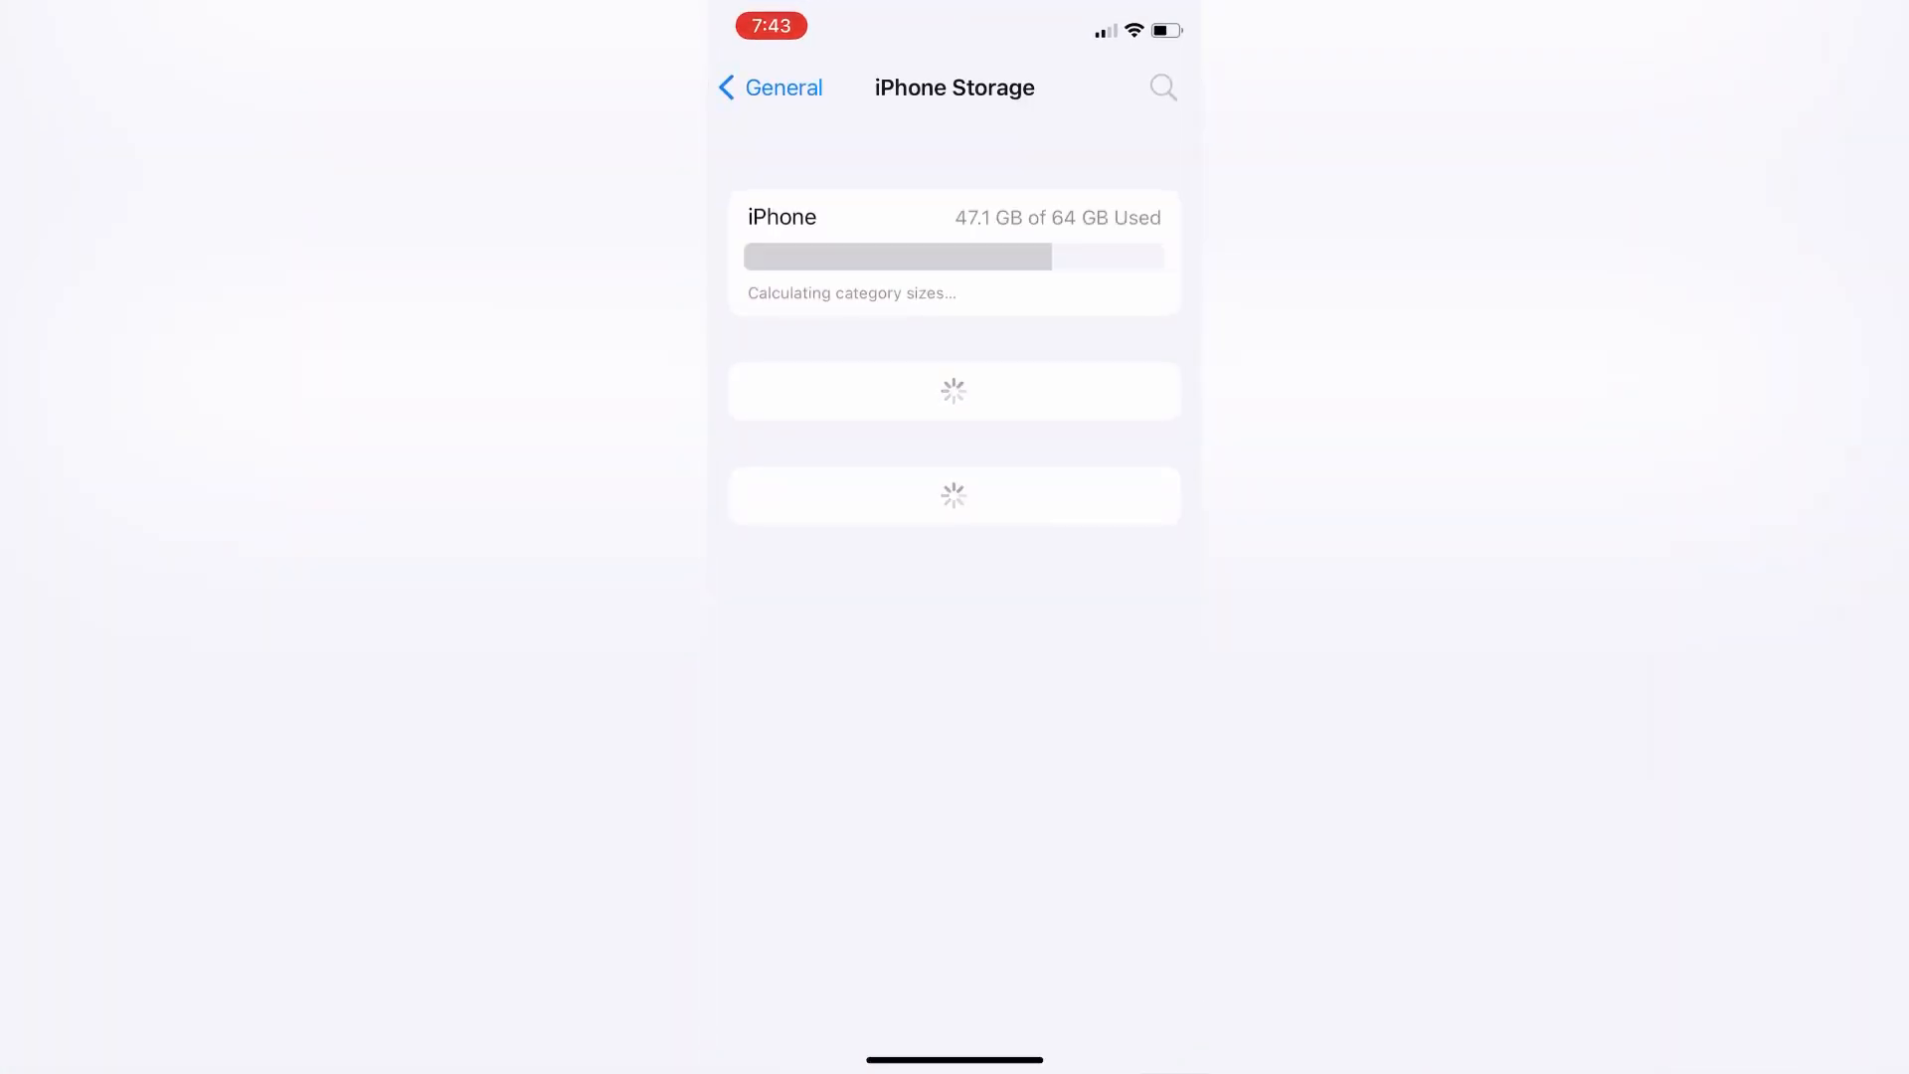
Turn the FaceTime toggle on from the main Settings list and return to the Home Screen
click(772, 86)
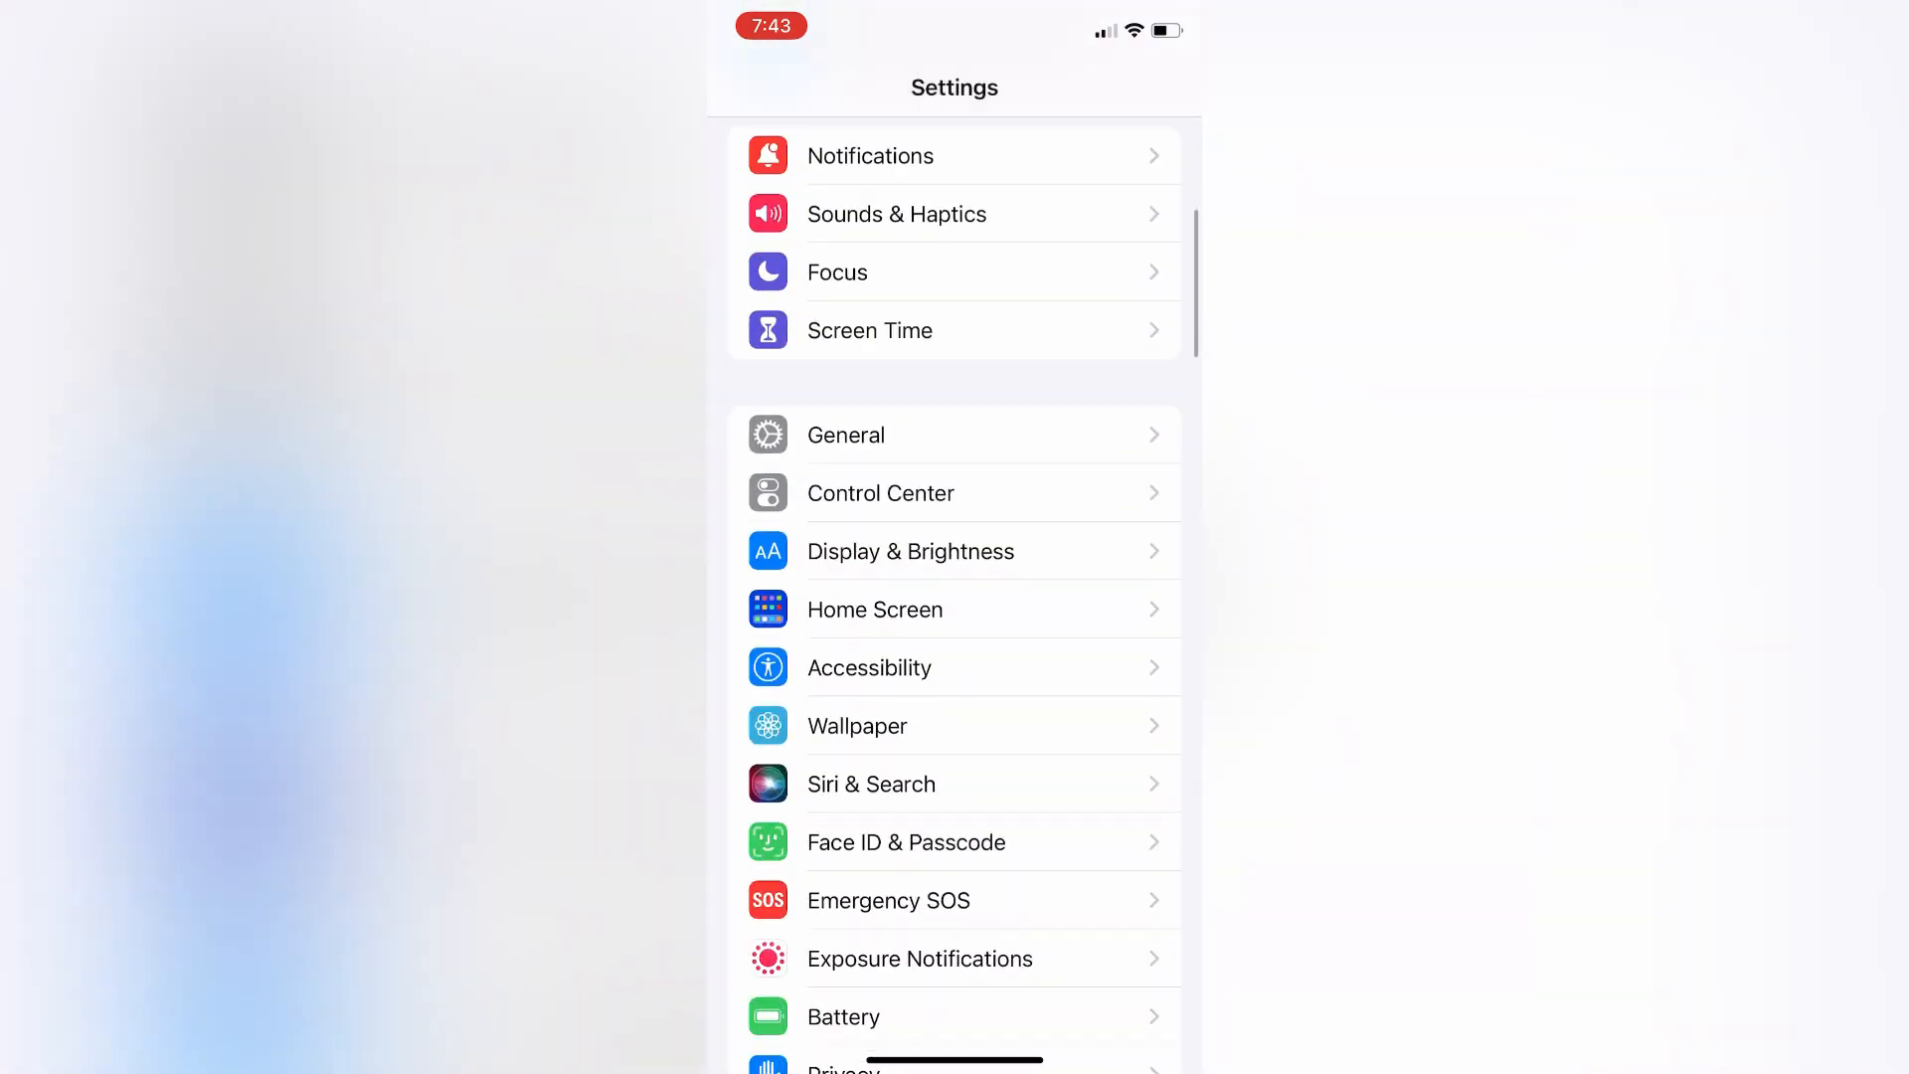
scroll(down, 3)
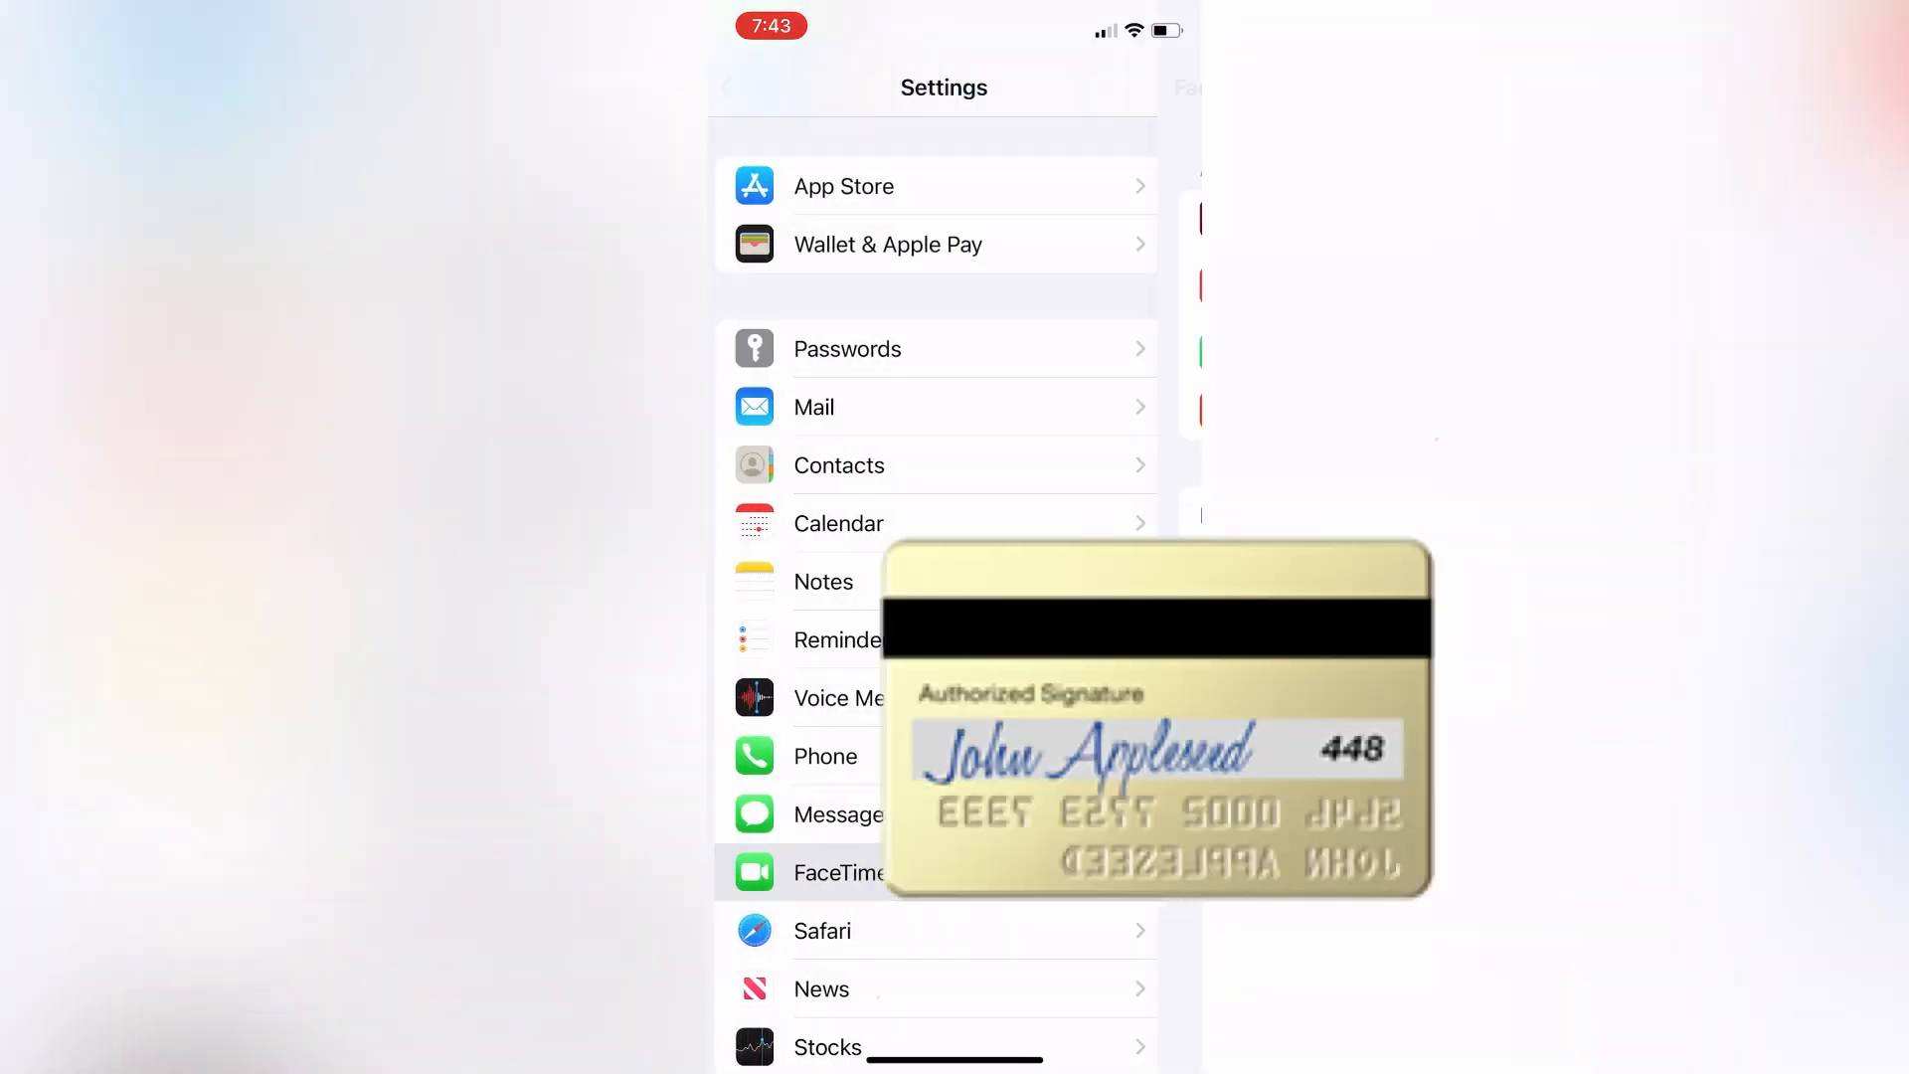
click(837, 871)
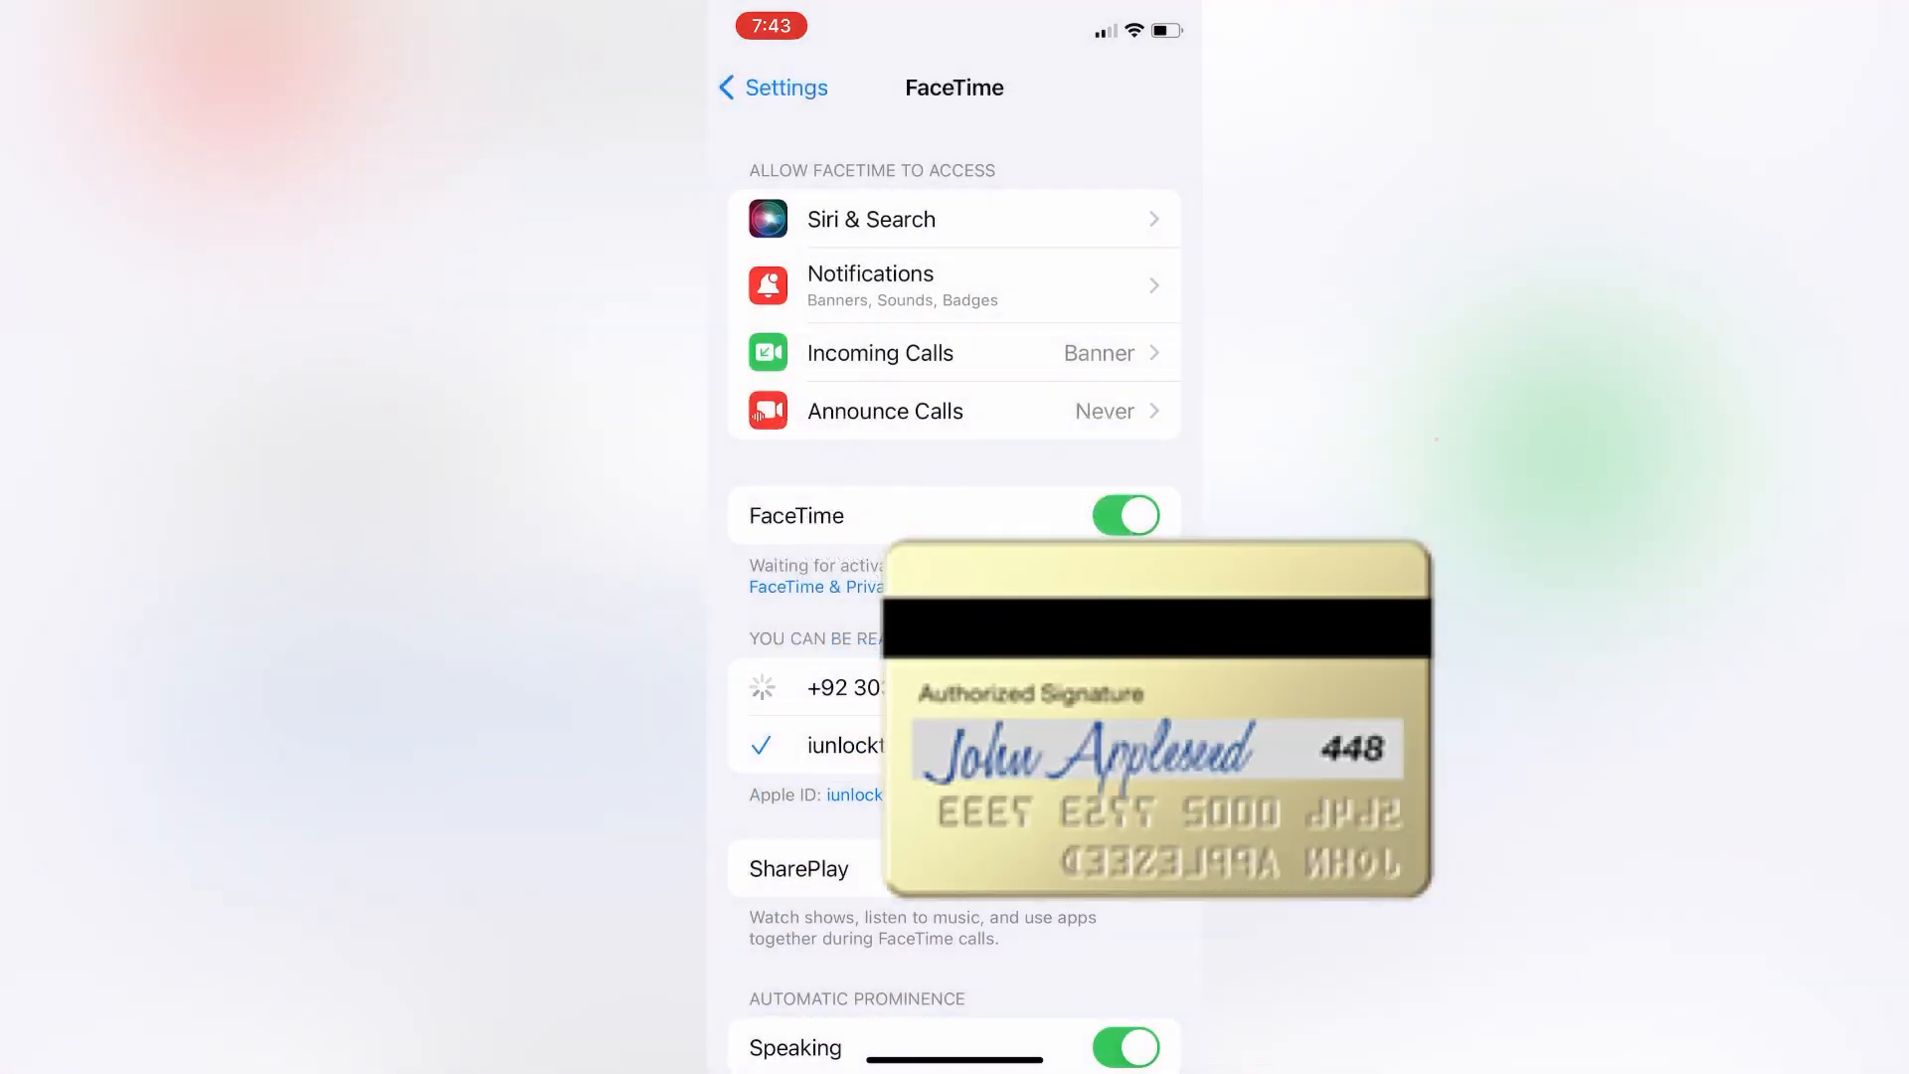
click(799, 869)
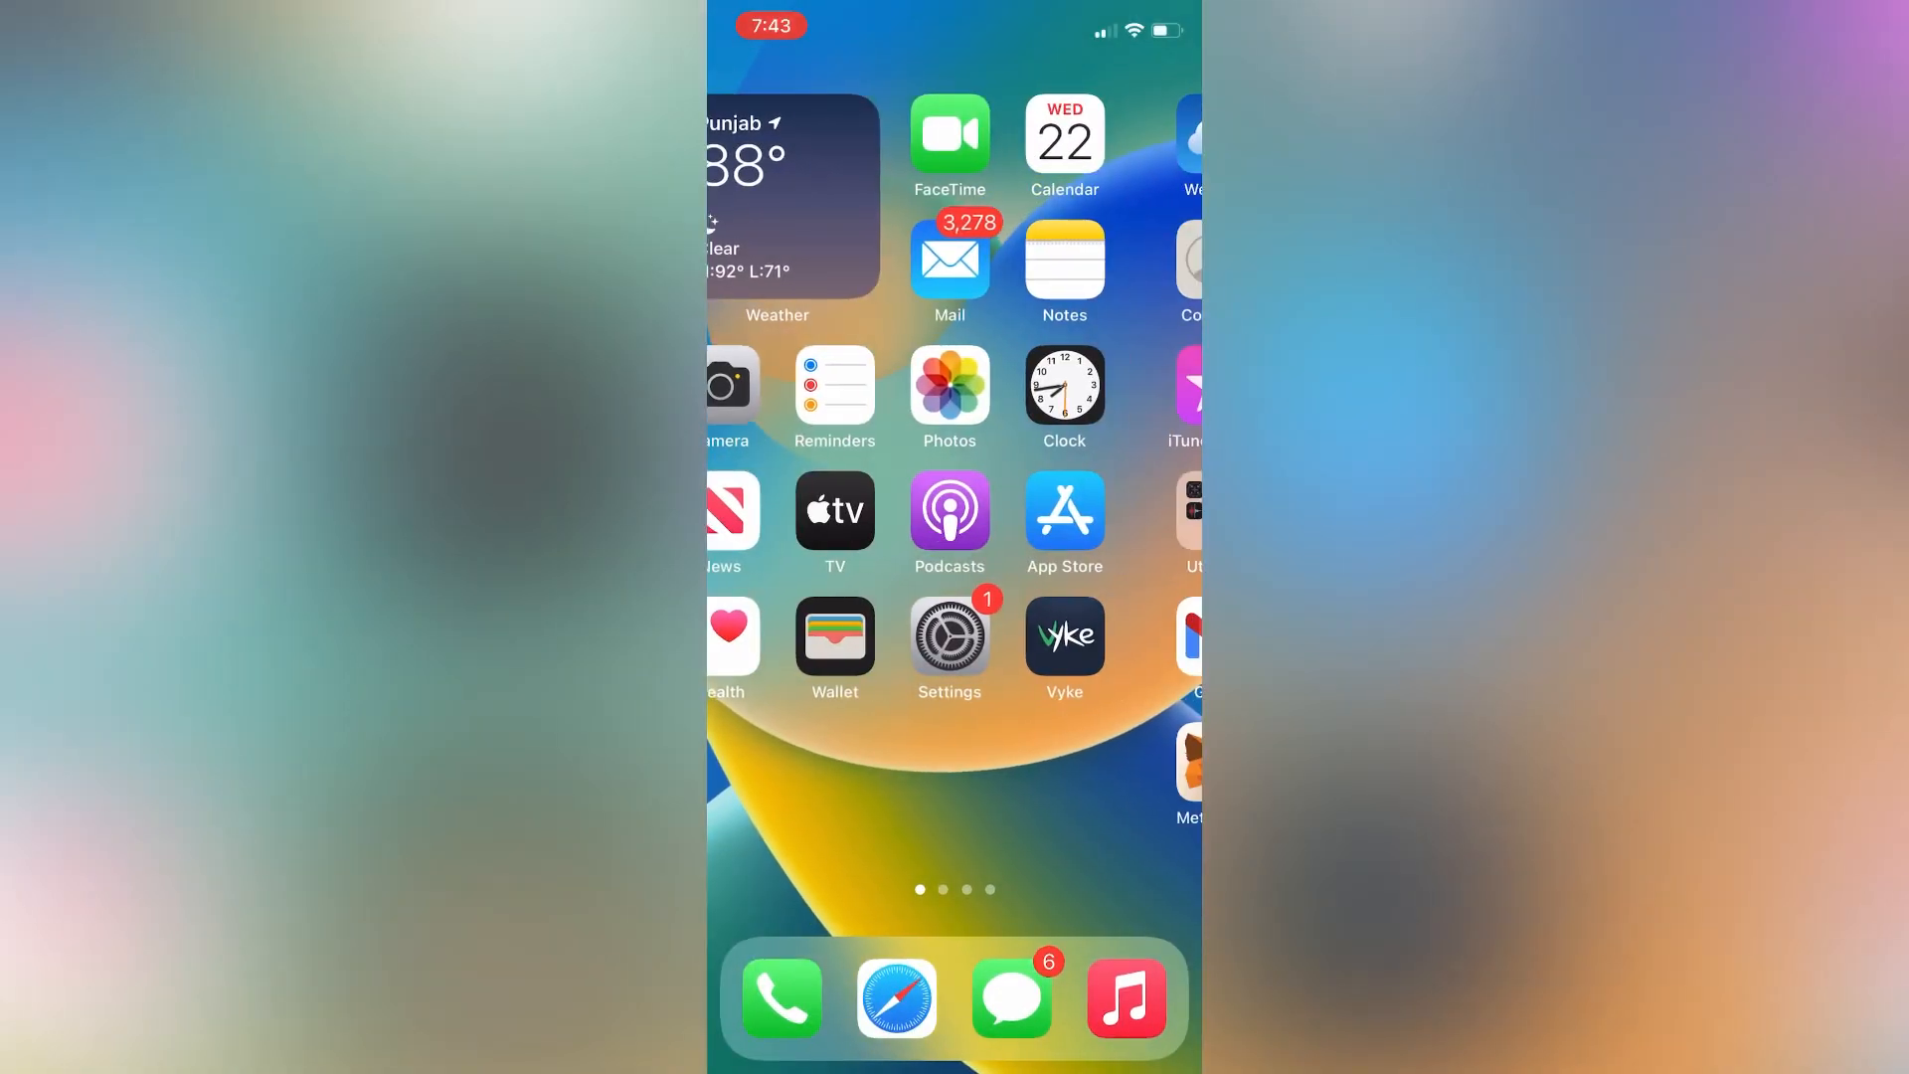
Reopen Settings and the FaceTime page to confirm FaceTime is on and activated
click(948, 636)
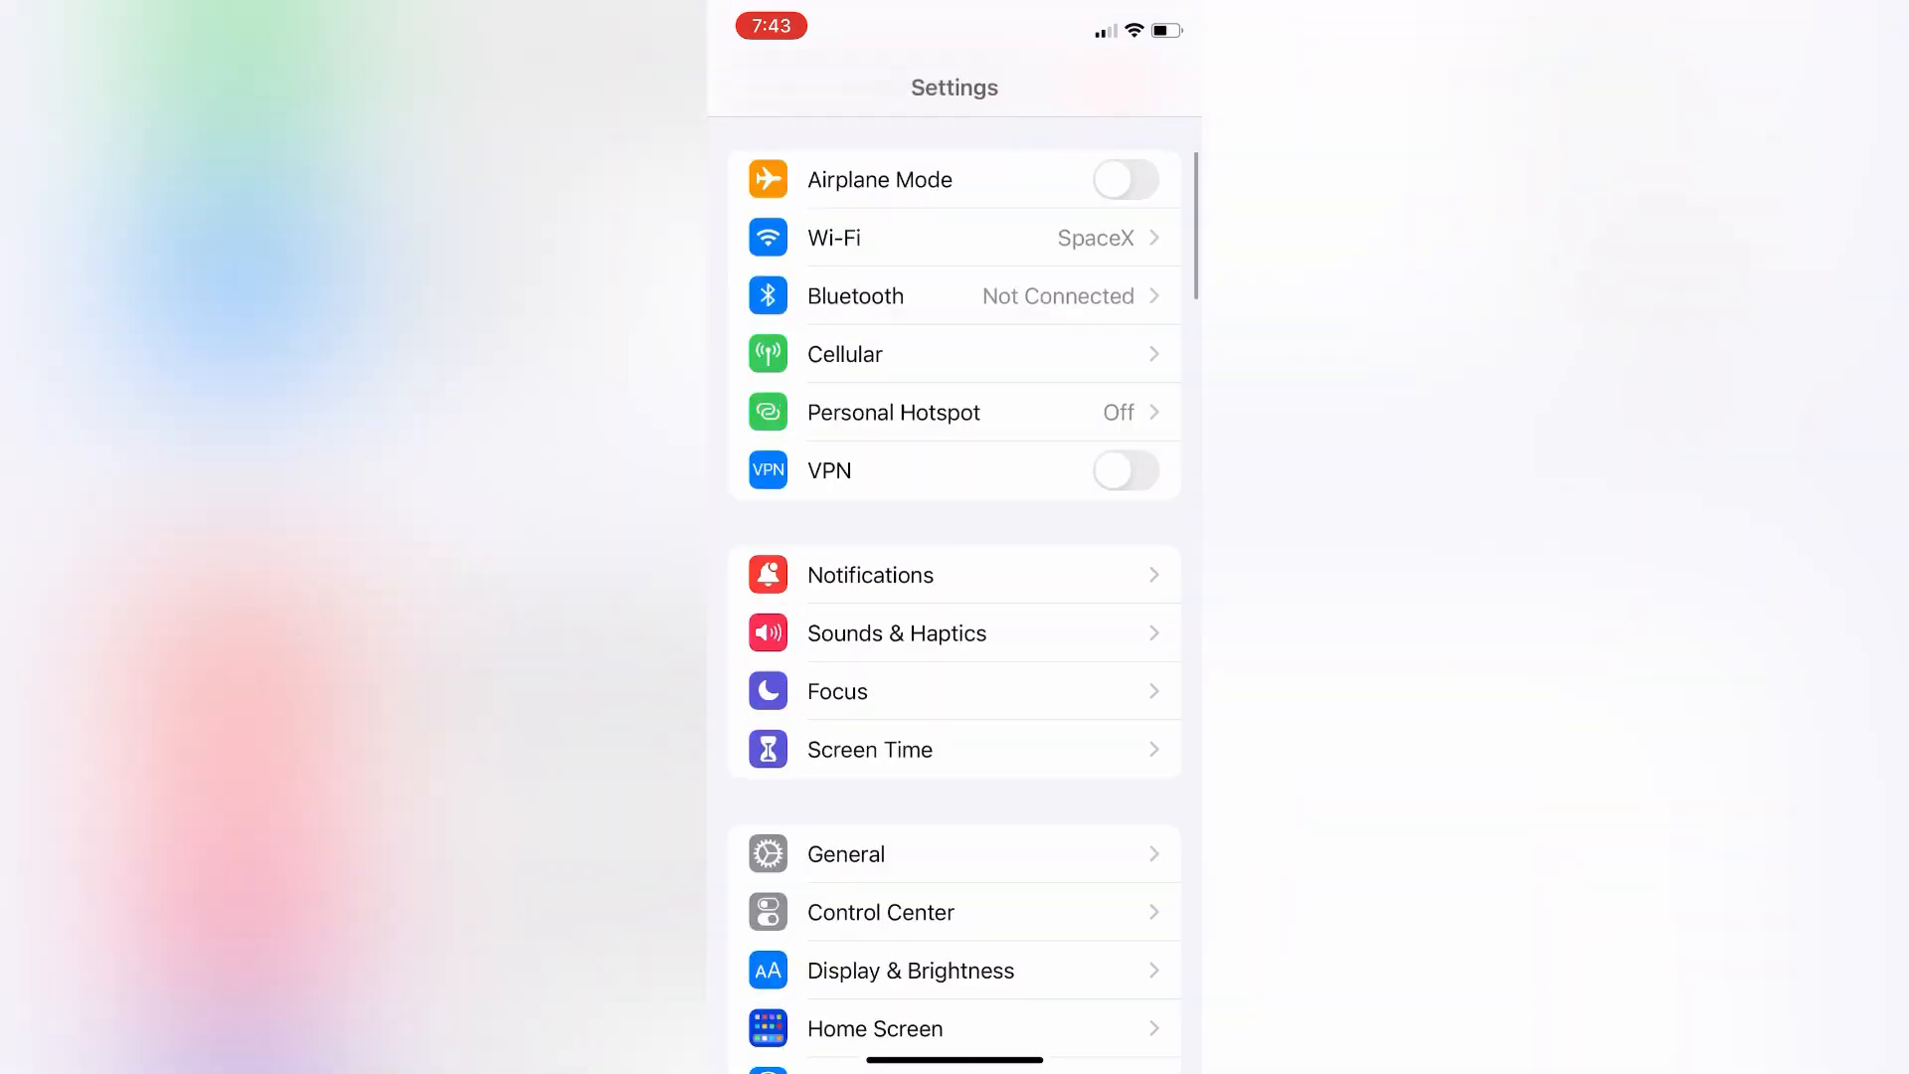
scroll(down, 3)
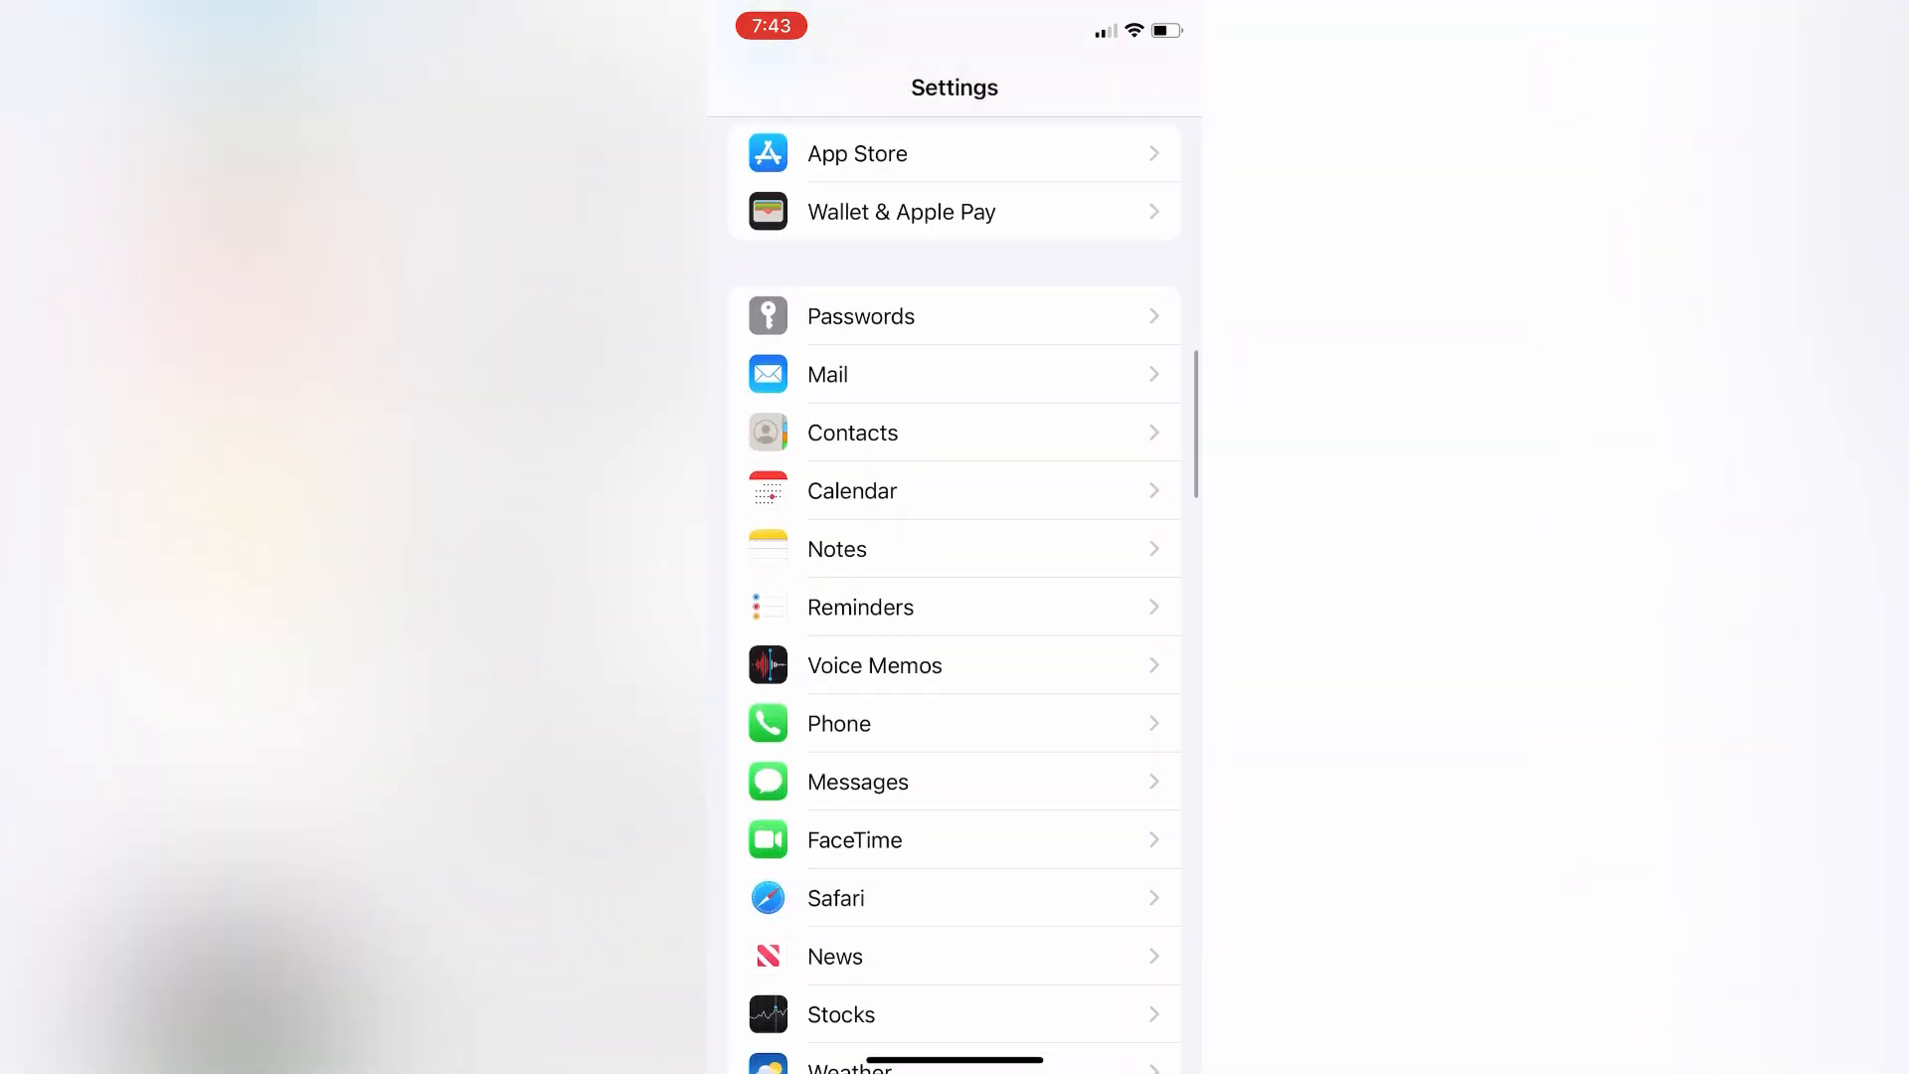
click(856, 839)
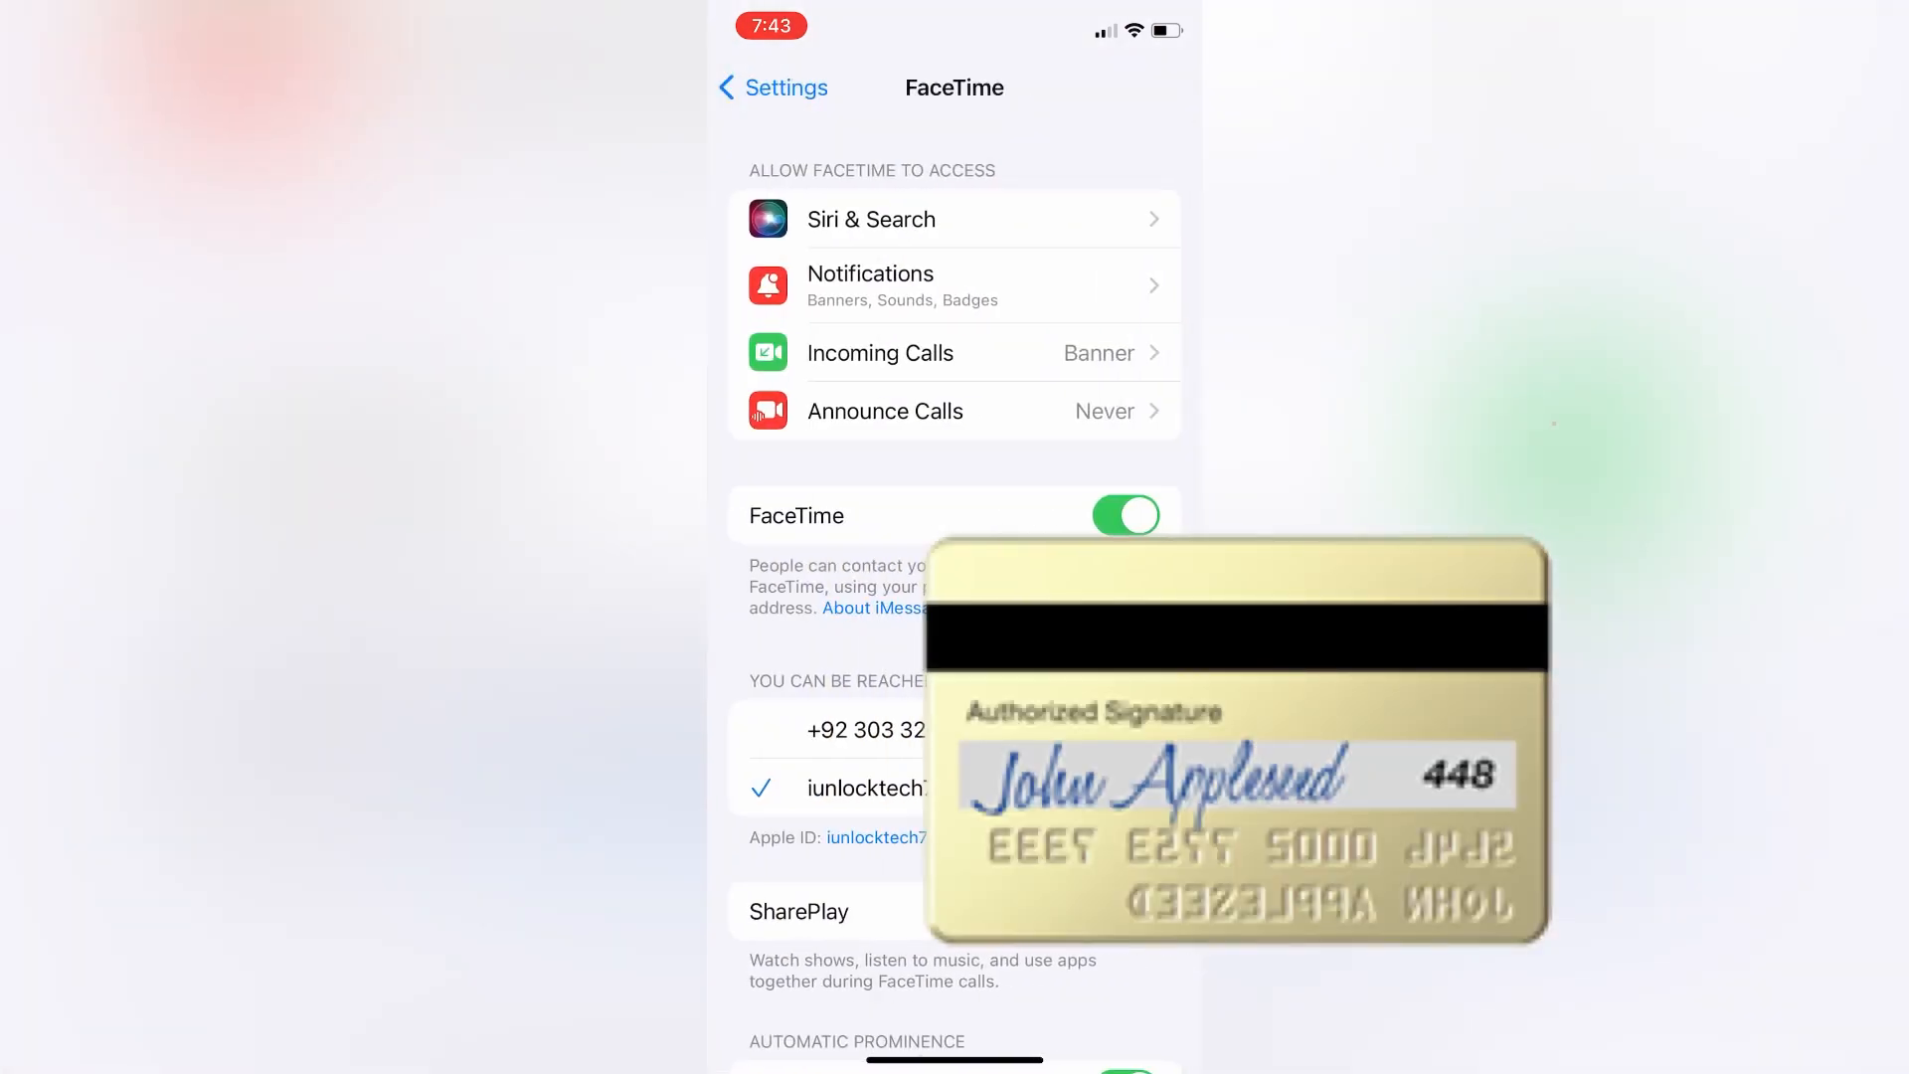